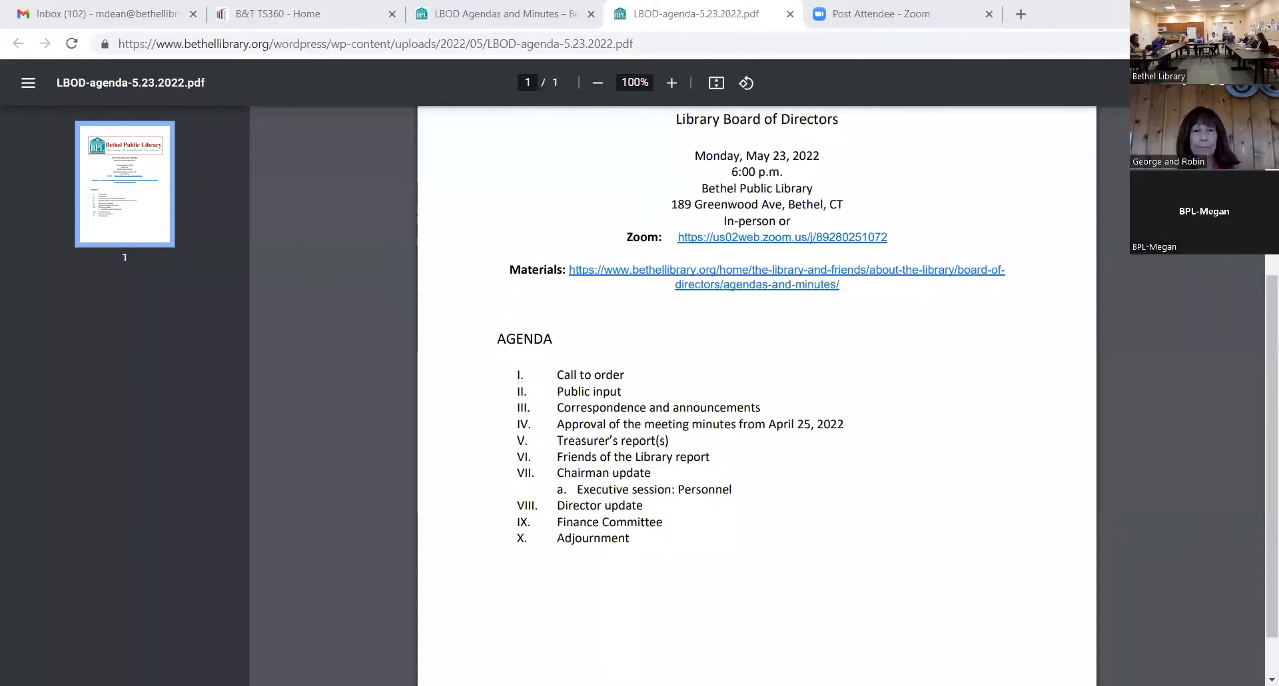
mouse_move(1010, 530)
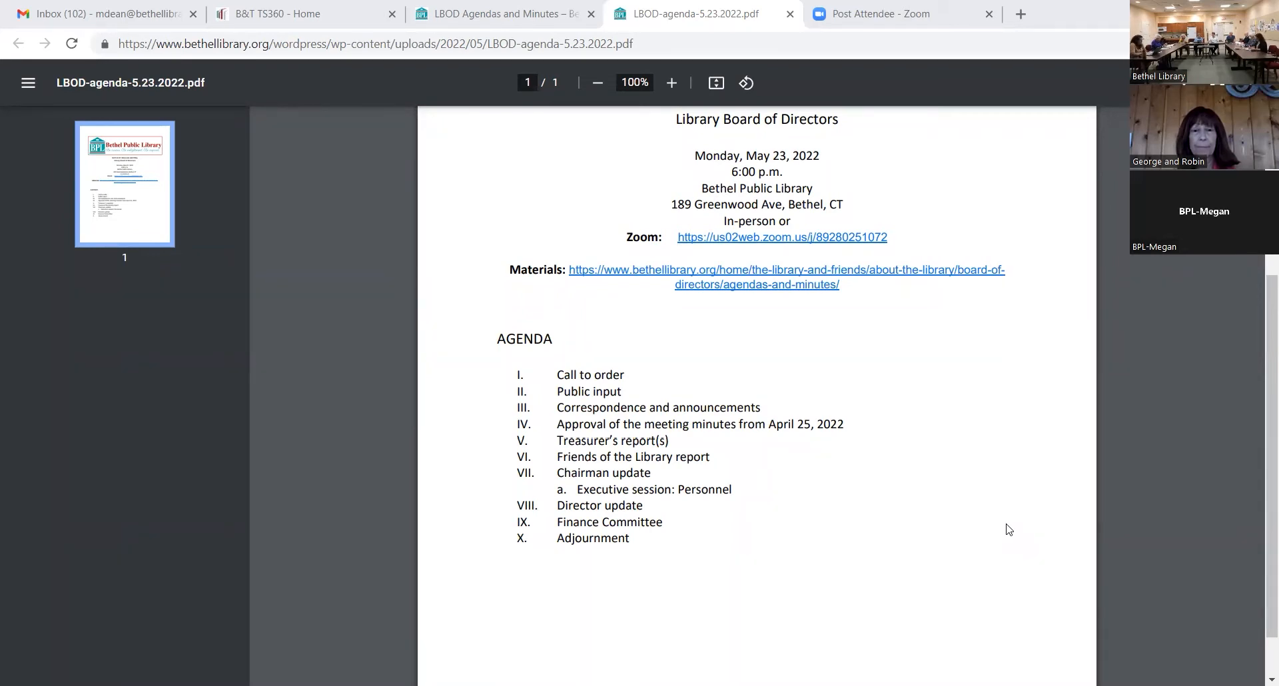
mouse_move(966, 509)
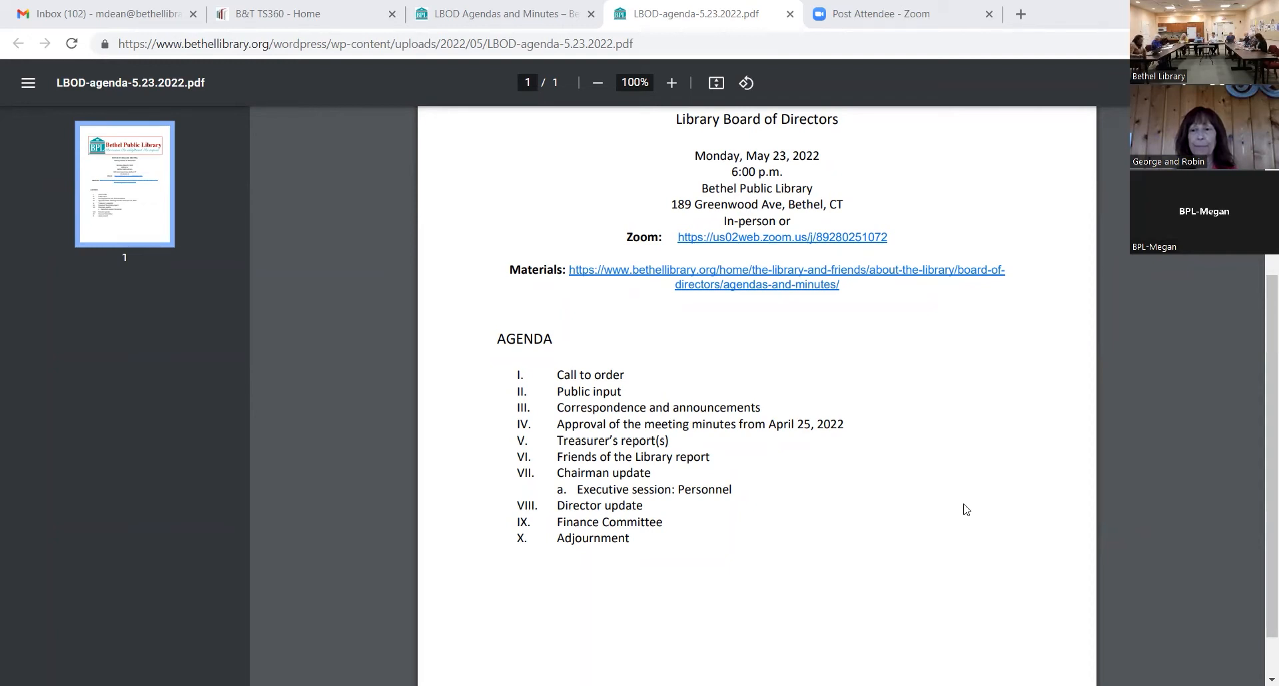
mouse_move(597, 364)
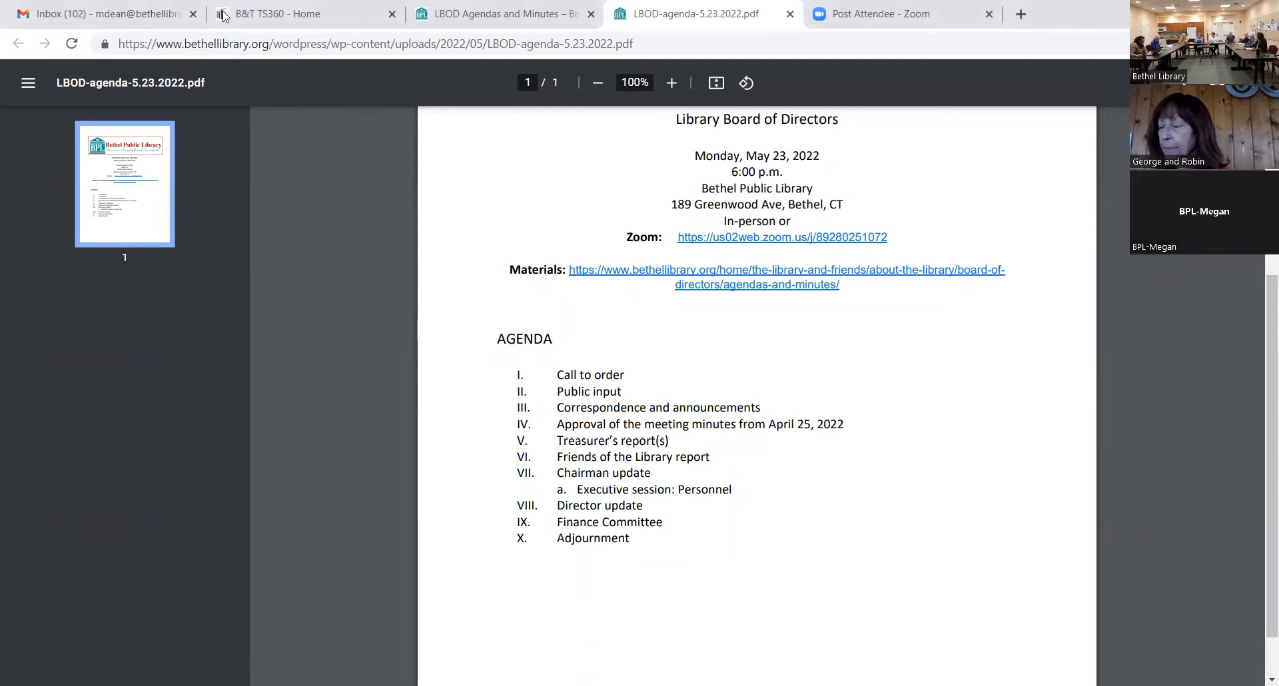
mouse_move(408, 155)
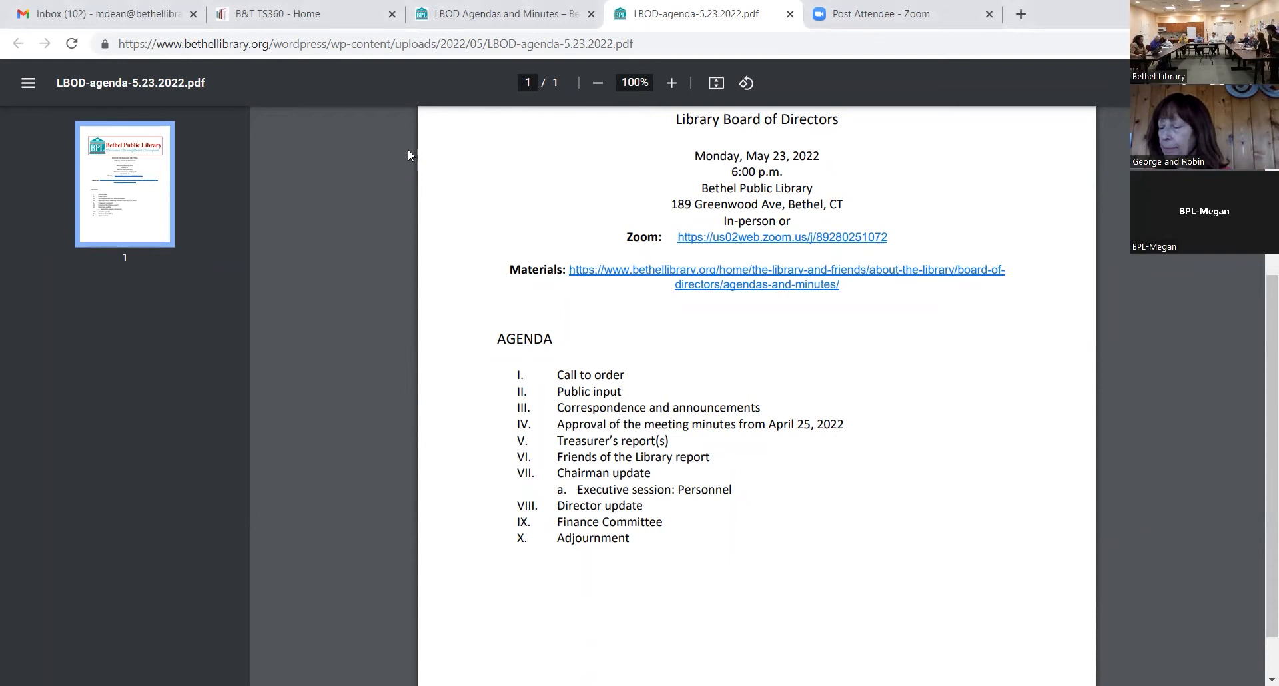
Step: From the LBOD Agendas and Minutes tab, open the May 2022 Treasurer's Report and Encumbrances Report PDFs
click(502, 14)
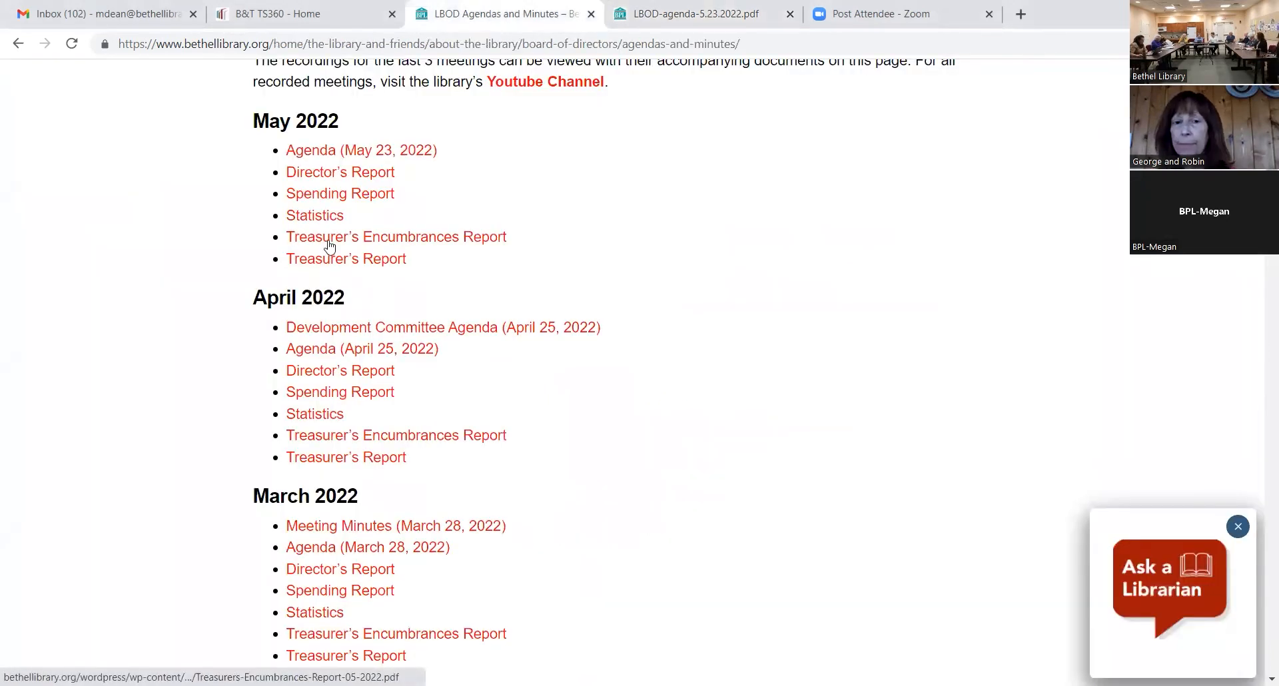
click(346, 258)
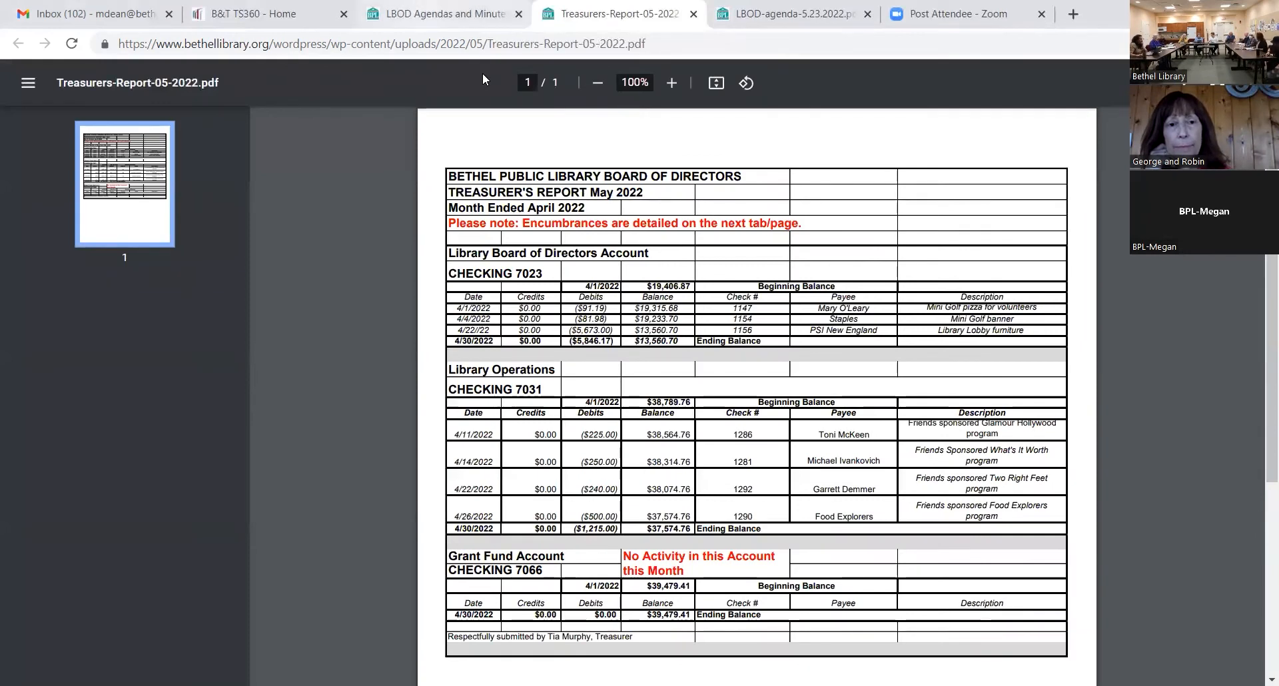
click(441, 14)
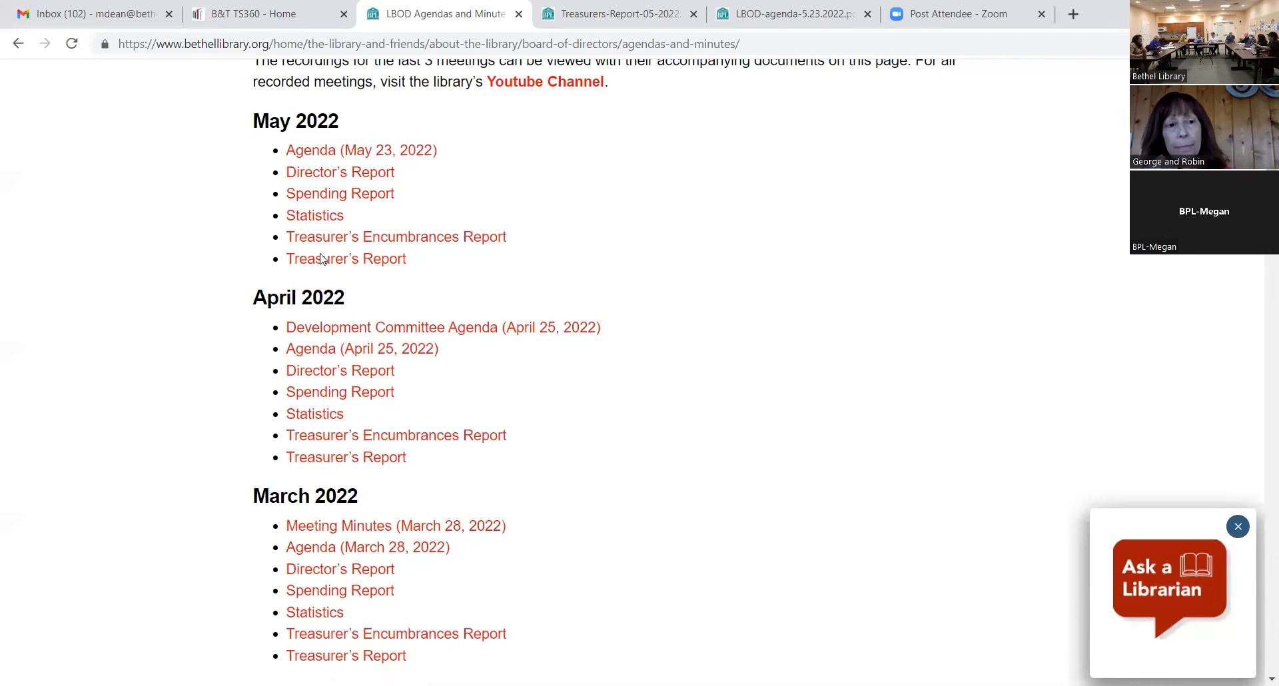
click(397, 237)
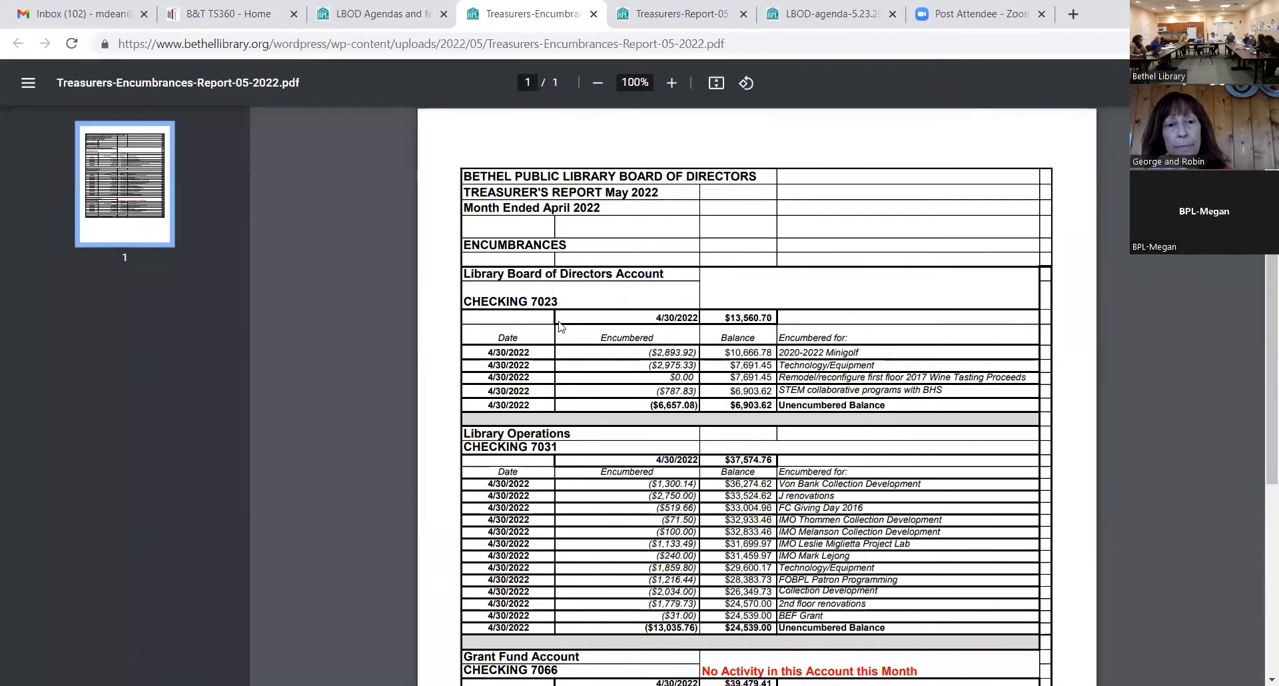
Step: Scroll the encumbrances report down to the Library Operations and Grant Fund Account tables
scroll(down, 3)
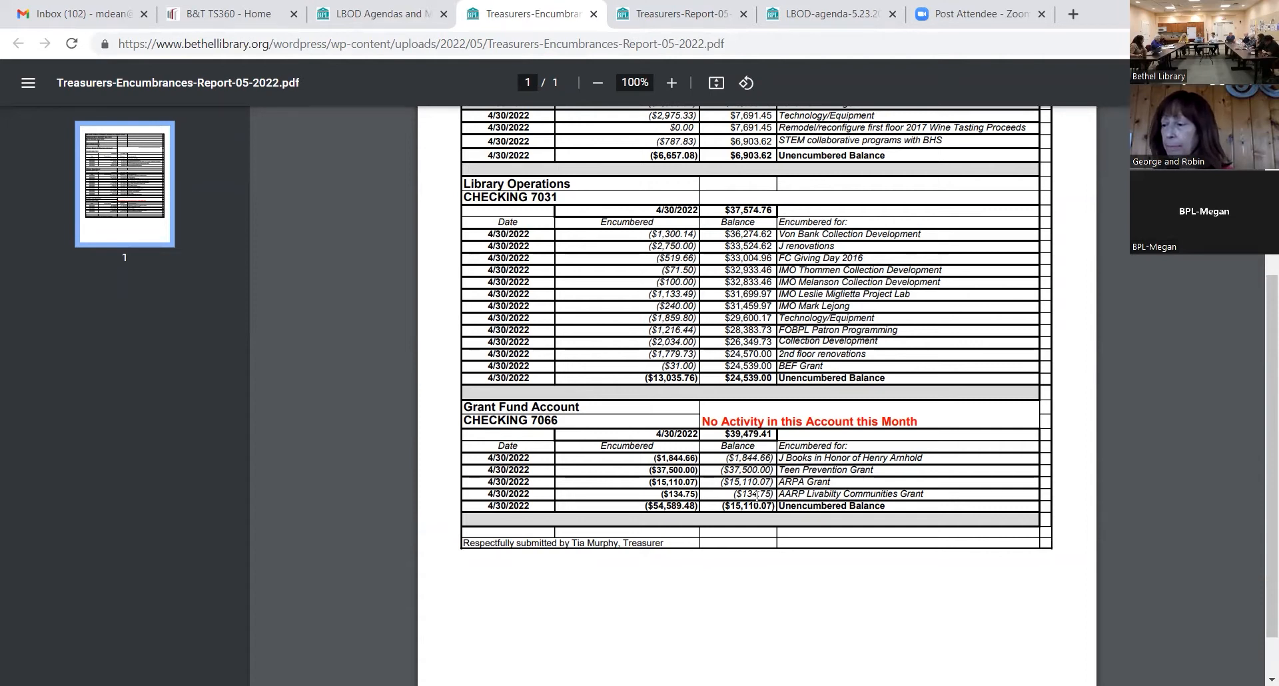
mouse_move(469, 138)
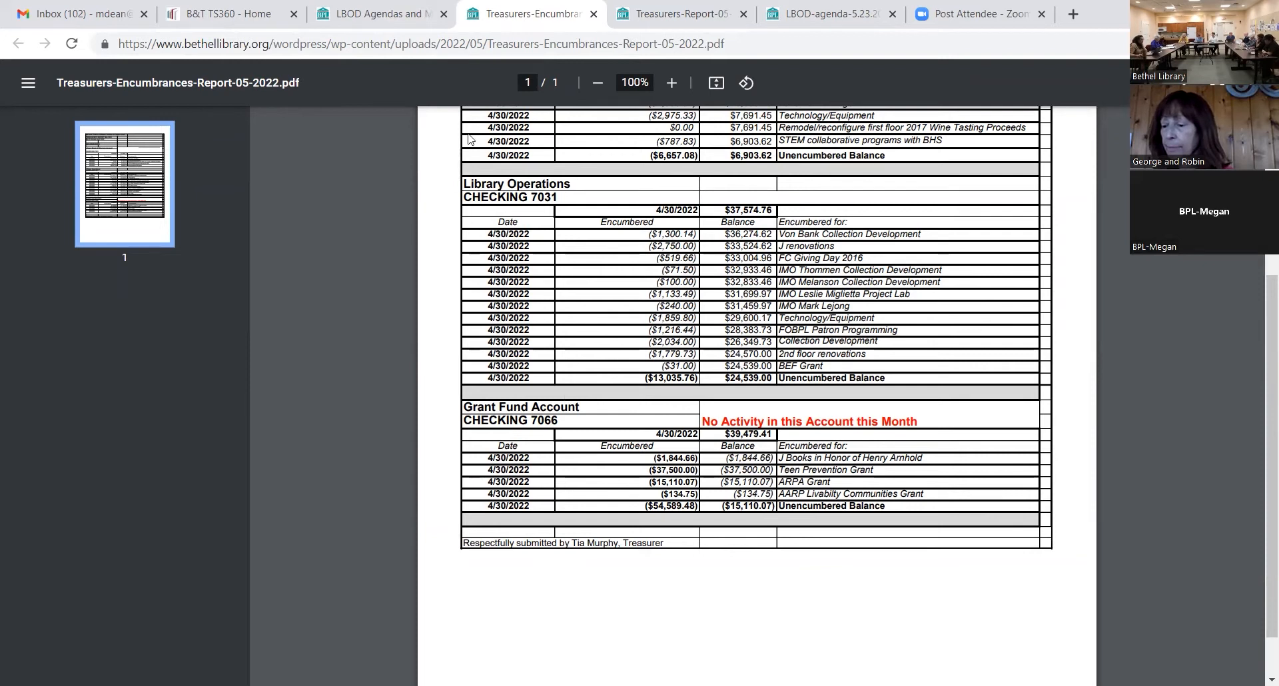
mouse_move(454, 52)
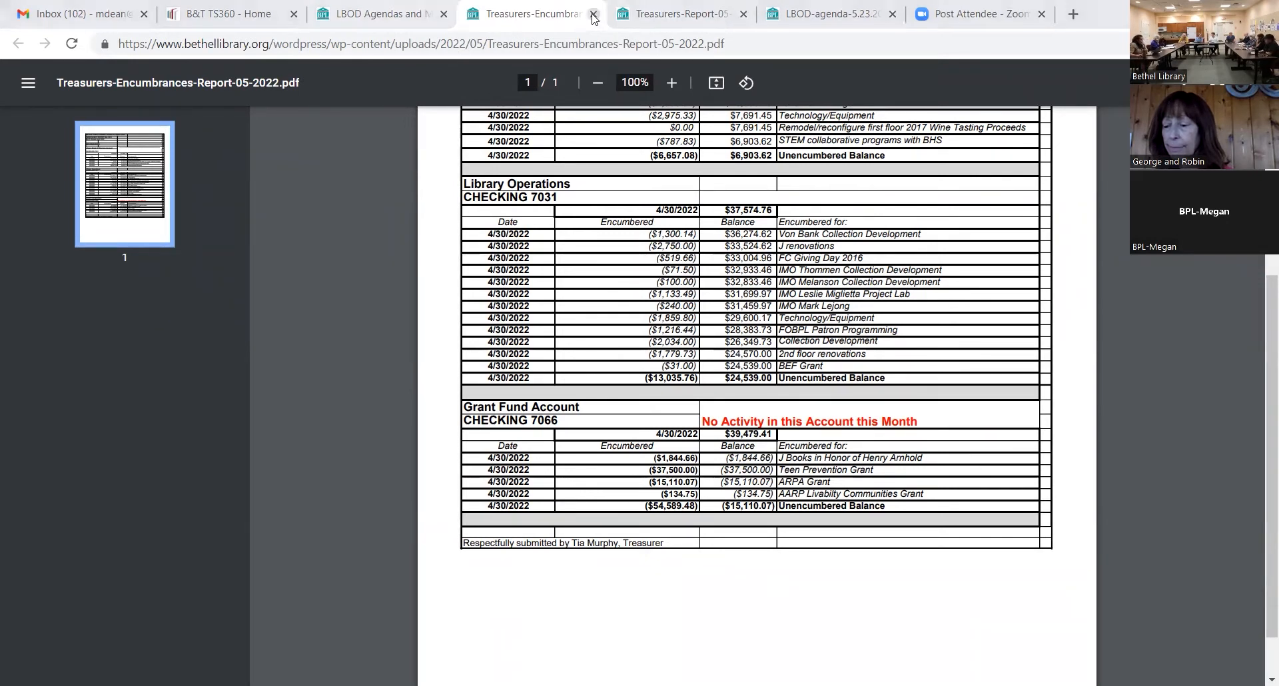
click(593, 14)
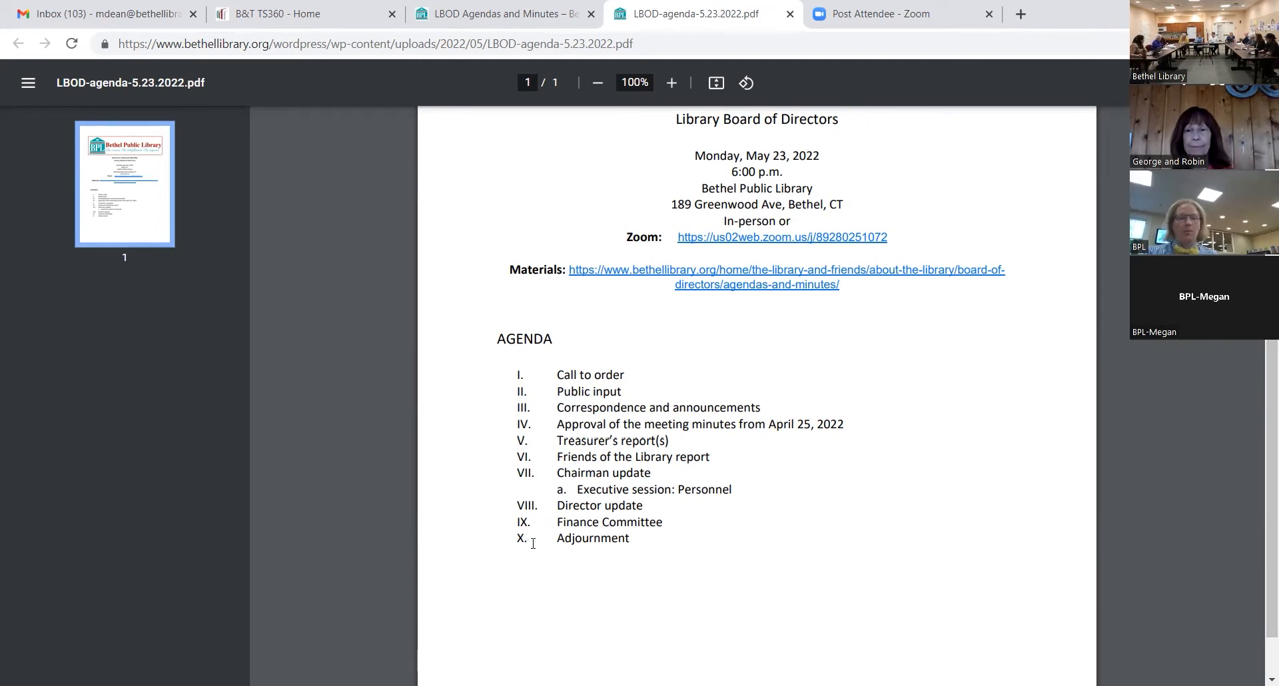
mouse_move(509, 540)
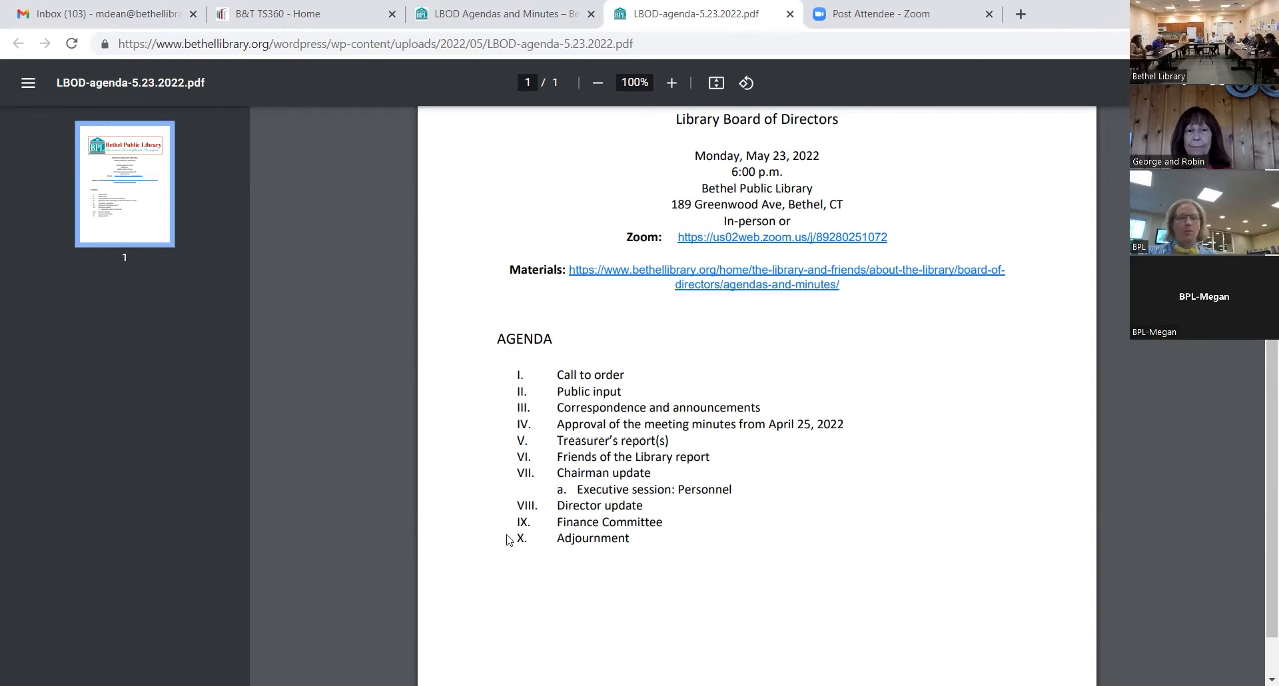
mouse_move(556, 471)
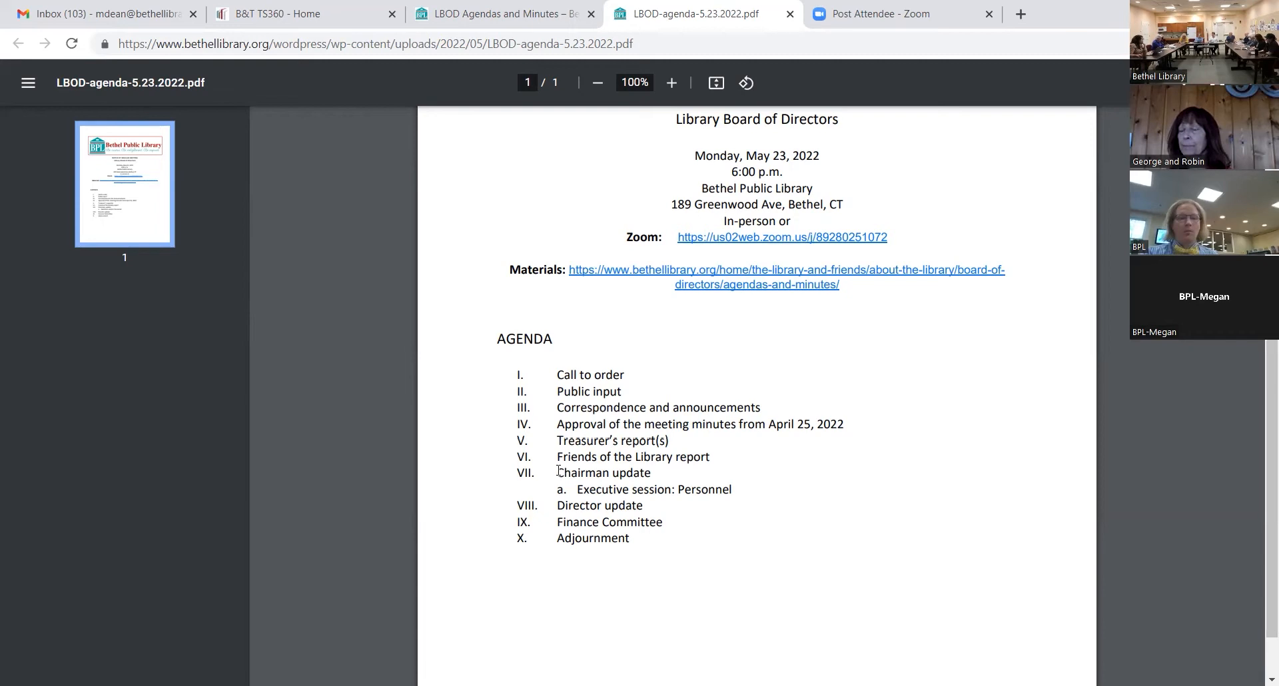
mouse_move(552, 489)
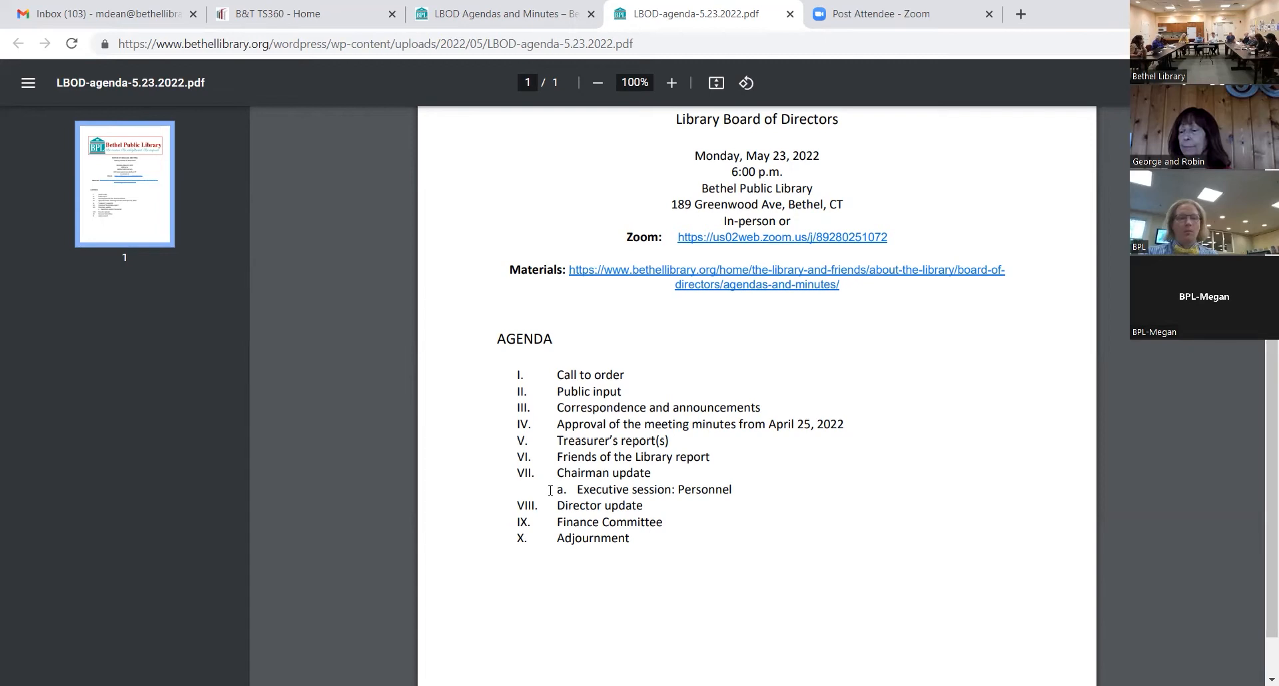
mouse_move(744, 440)
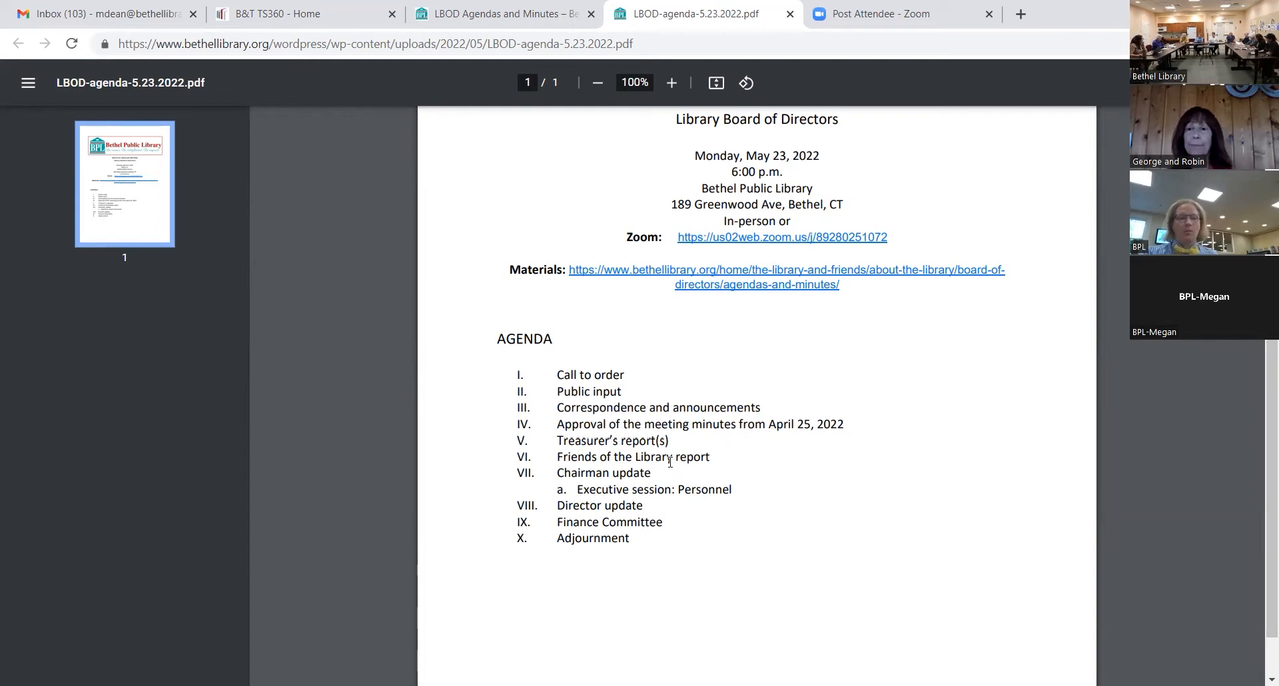
mouse_move(676, 441)
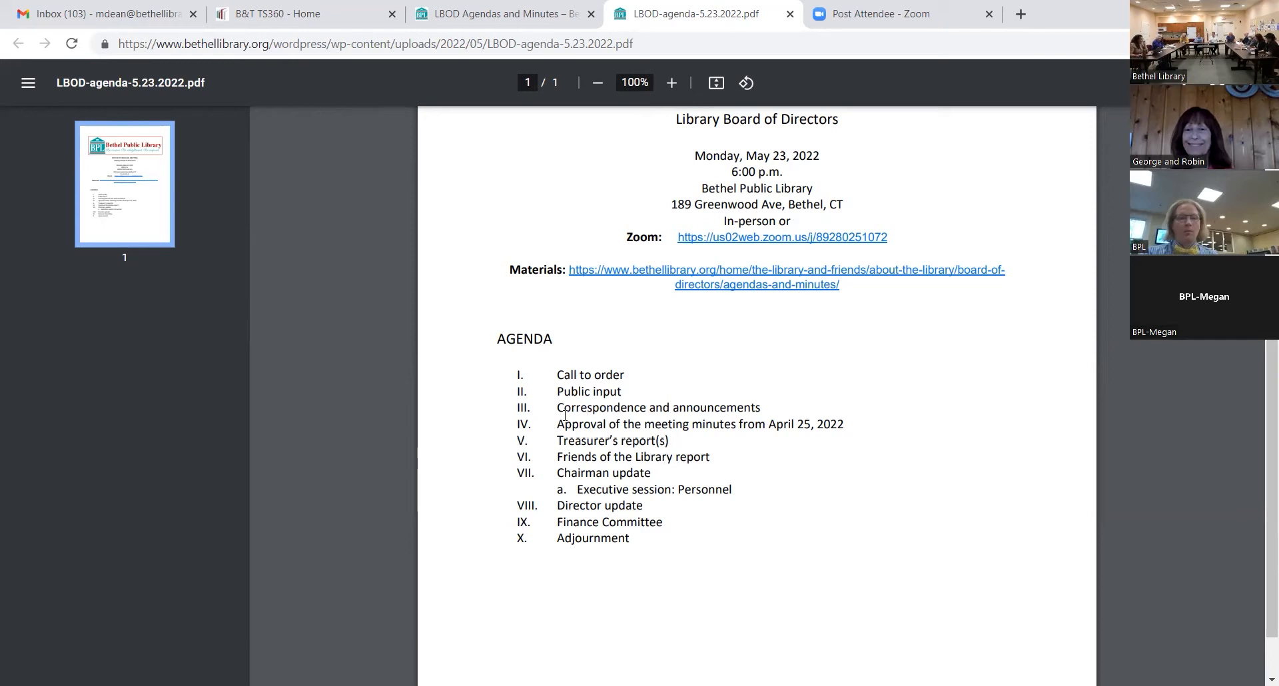
mouse_move(321, 487)
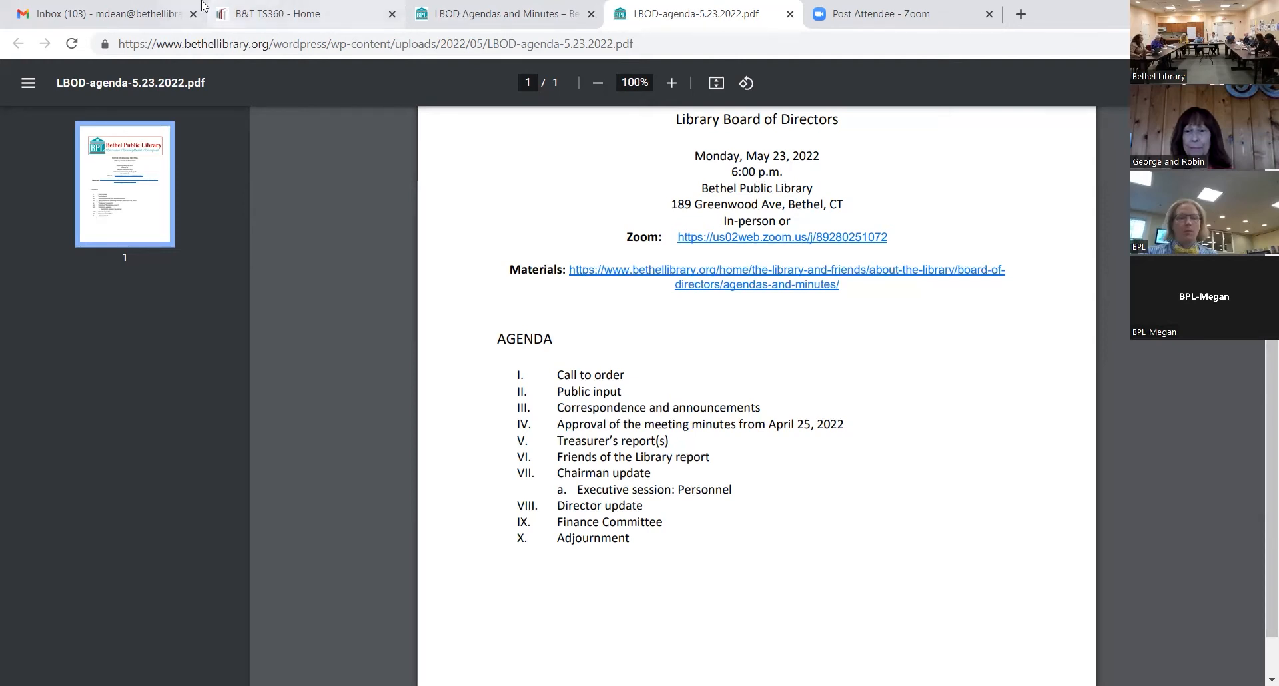
mouse_move(481, 14)
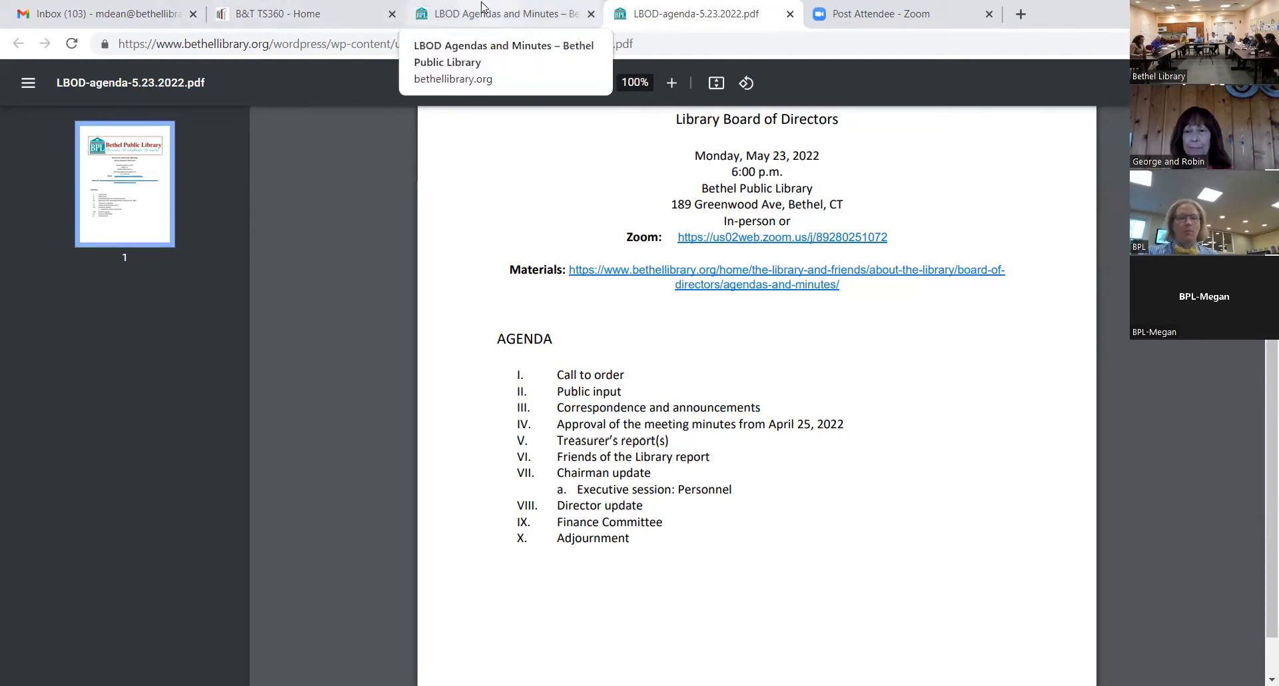
Step: From the board agendas and minutes page, open the April 2022 Statistics PDF in a new tab
click(502, 14)
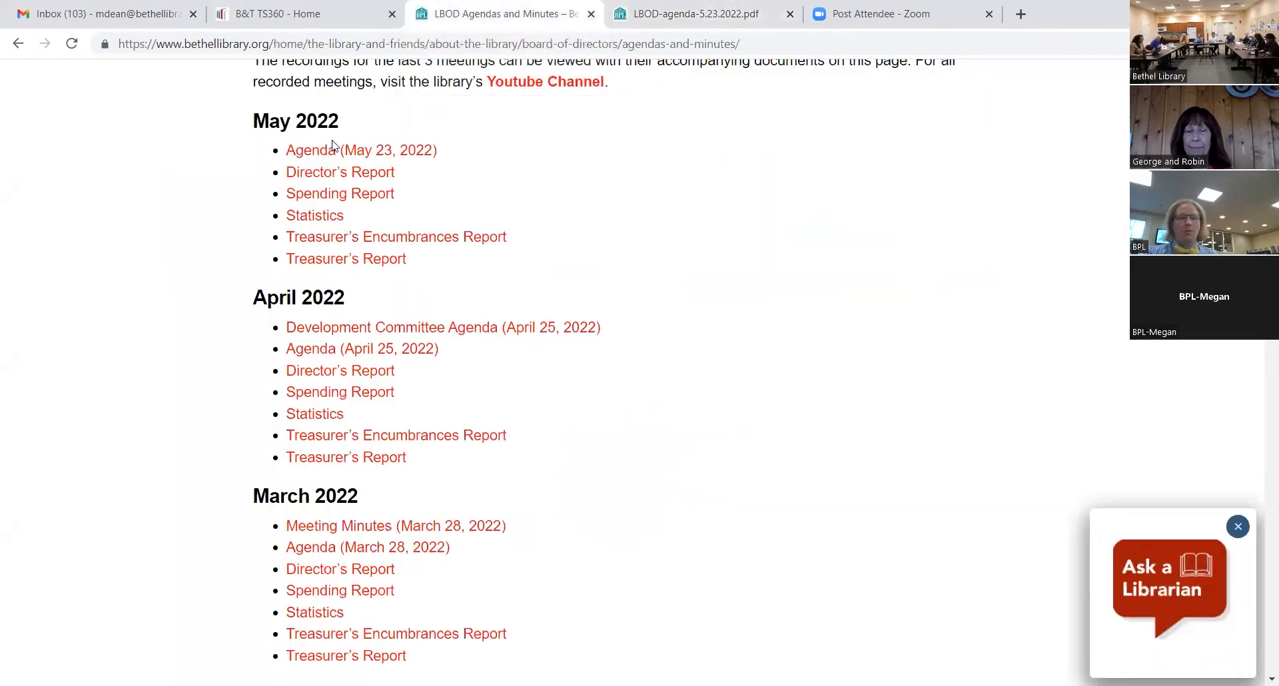
click(314, 414)
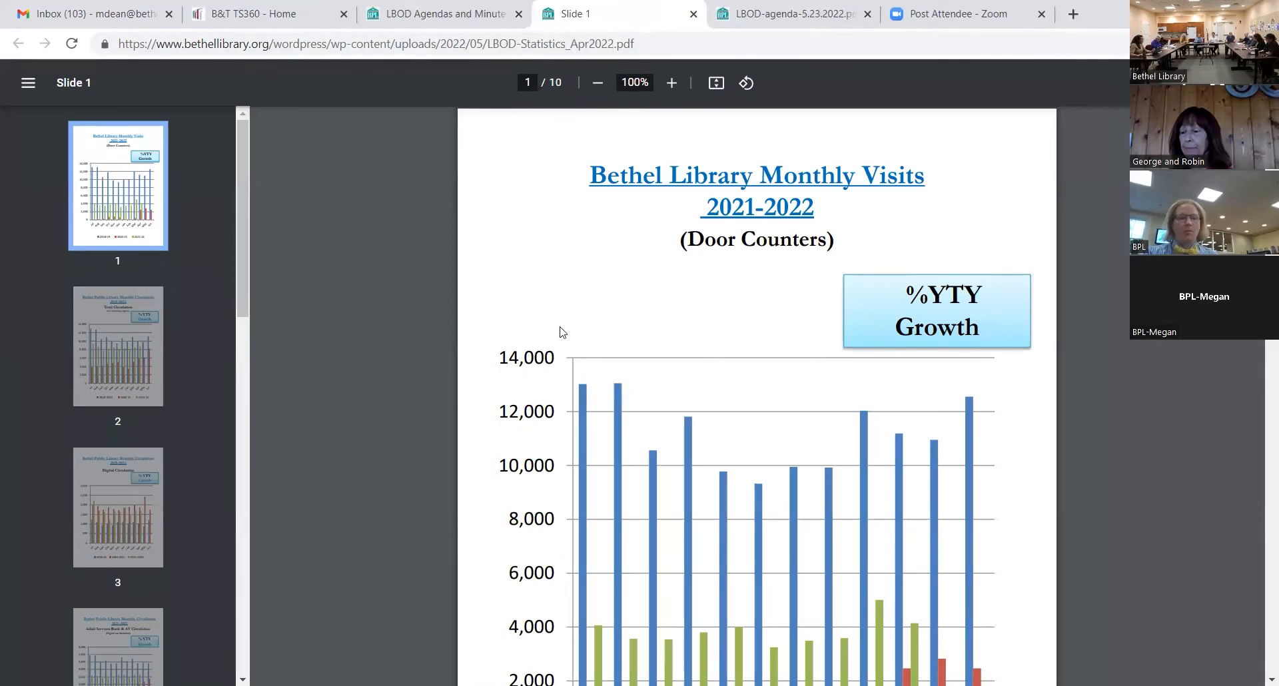
mouse_move(513, 312)
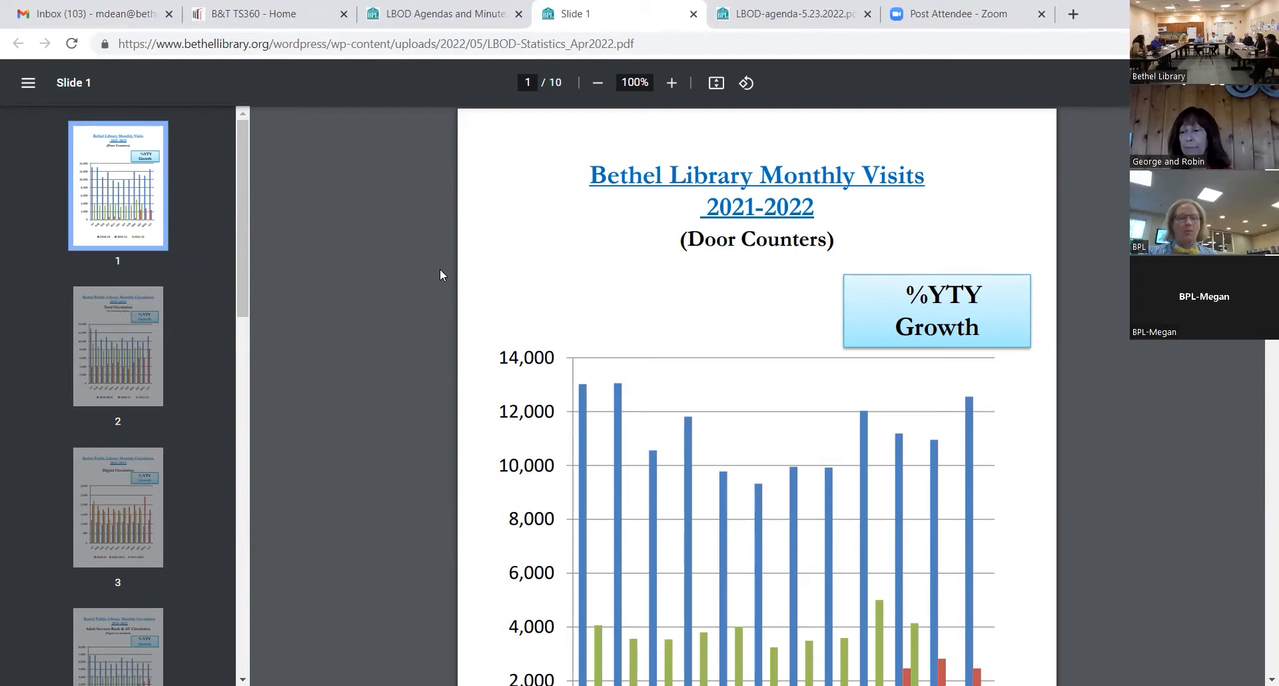
mouse_move(773, 517)
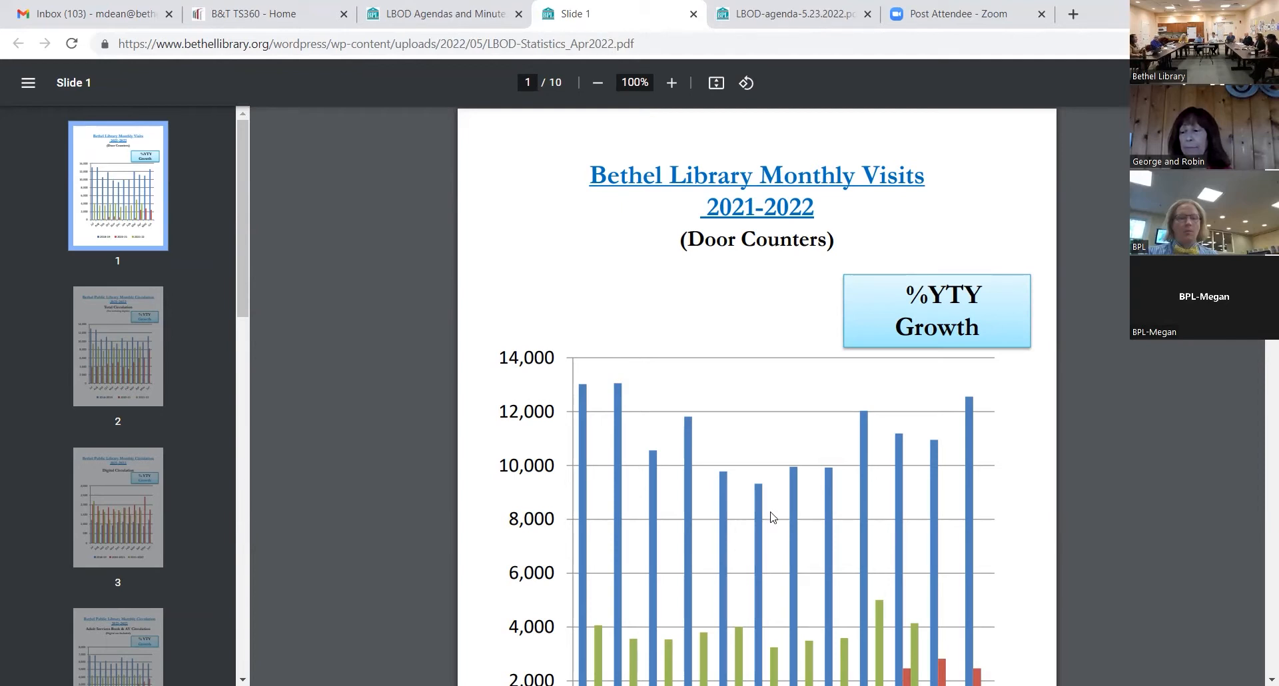
mouse_move(708, 425)
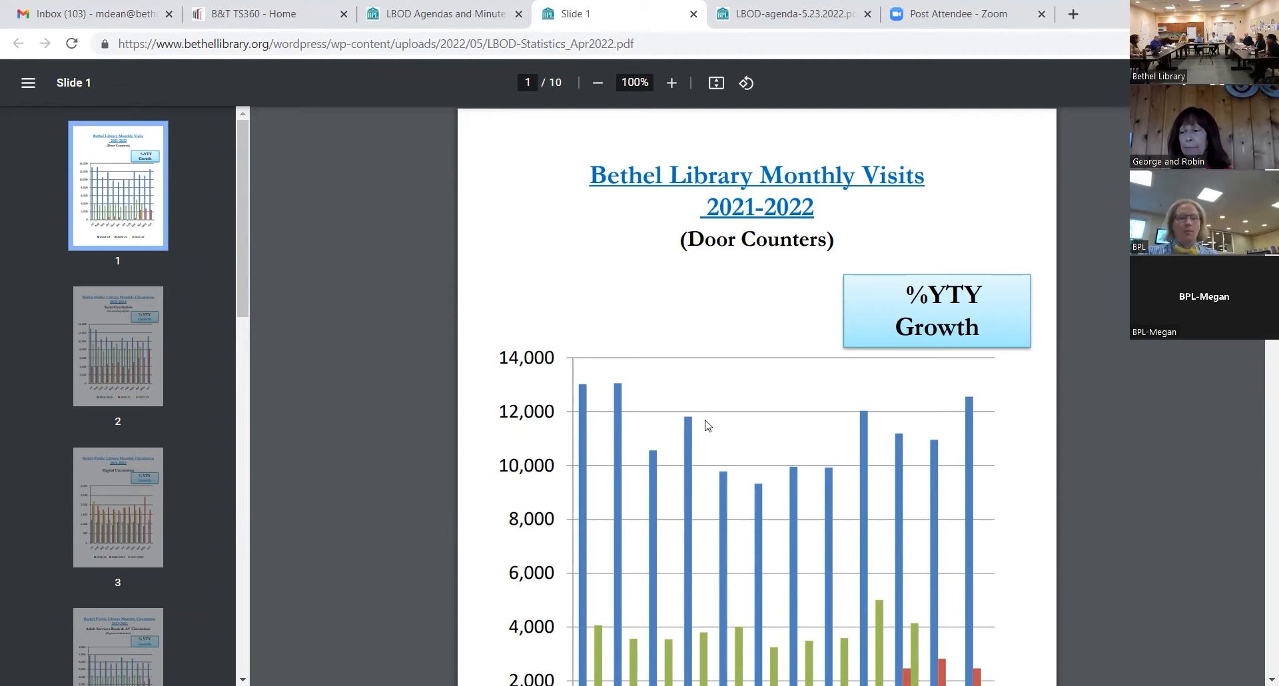
mouse_move(720, 425)
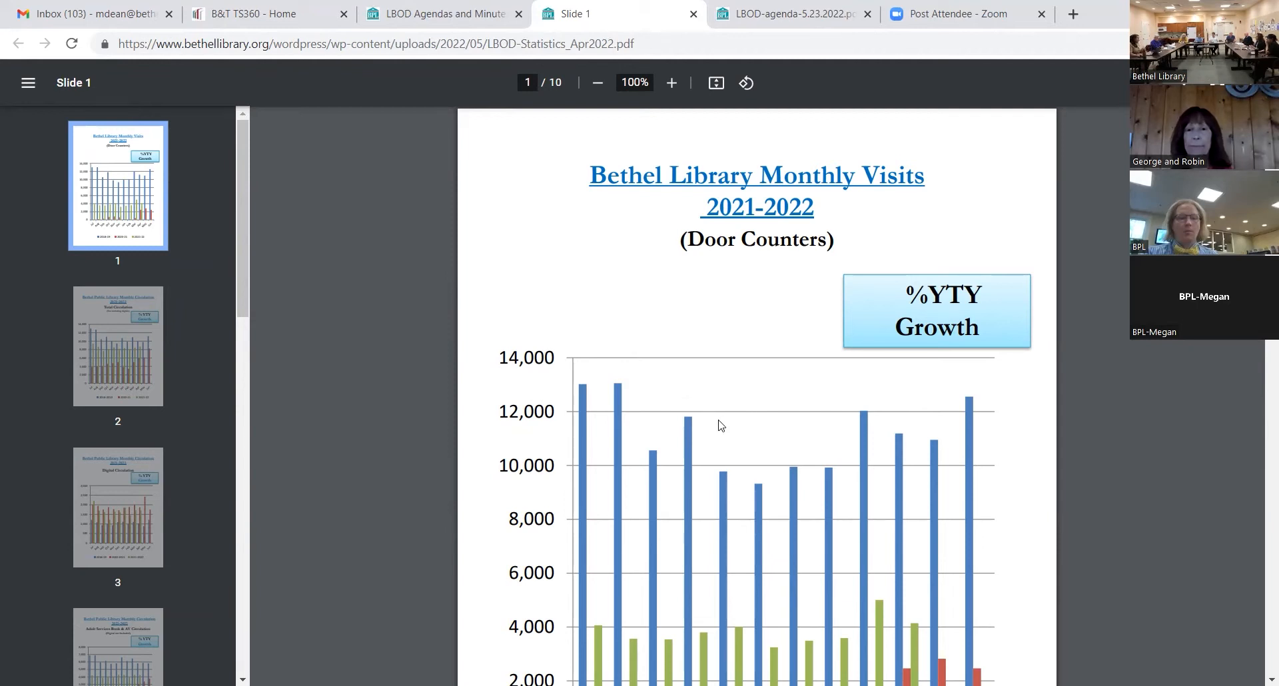
mouse_move(744, 433)
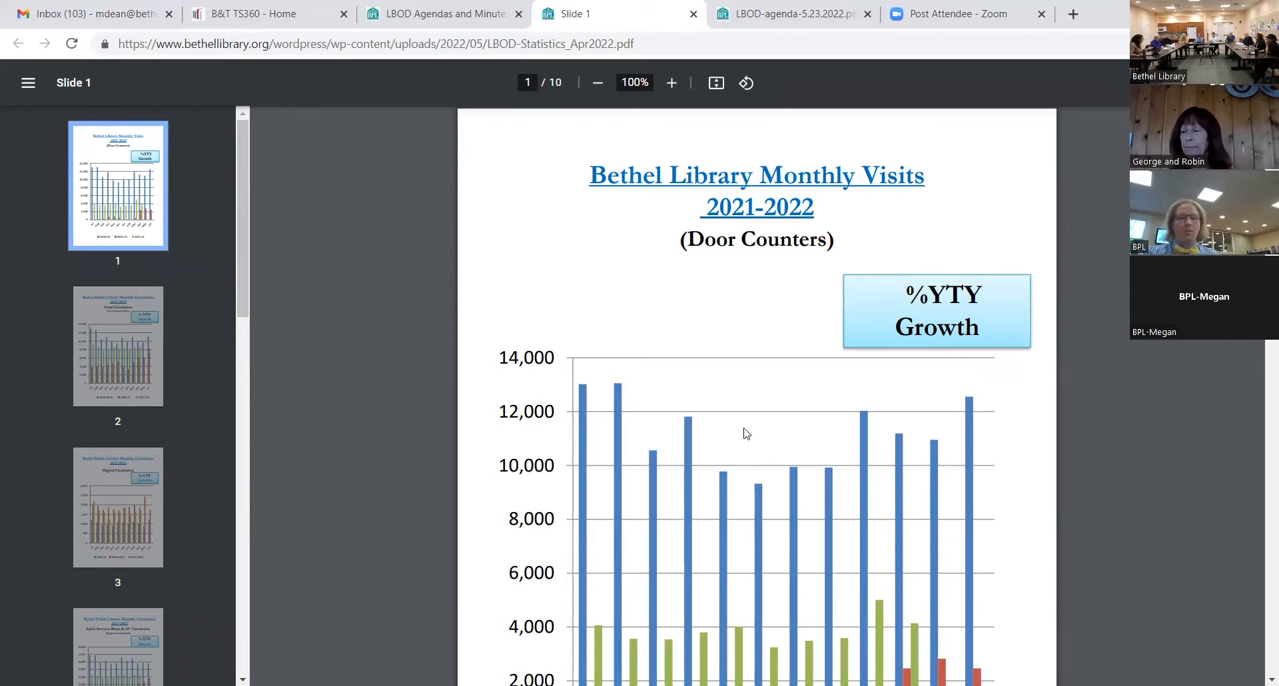
mouse_move(644, 407)
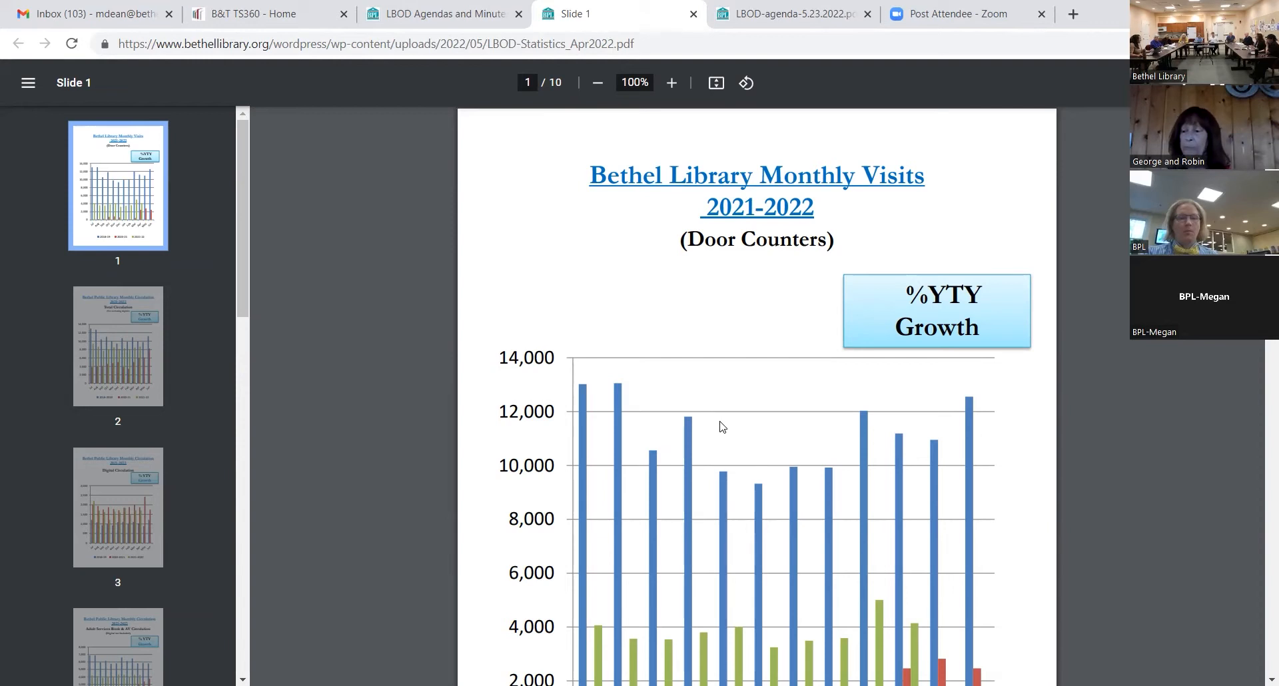
mouse_move(712, 406)
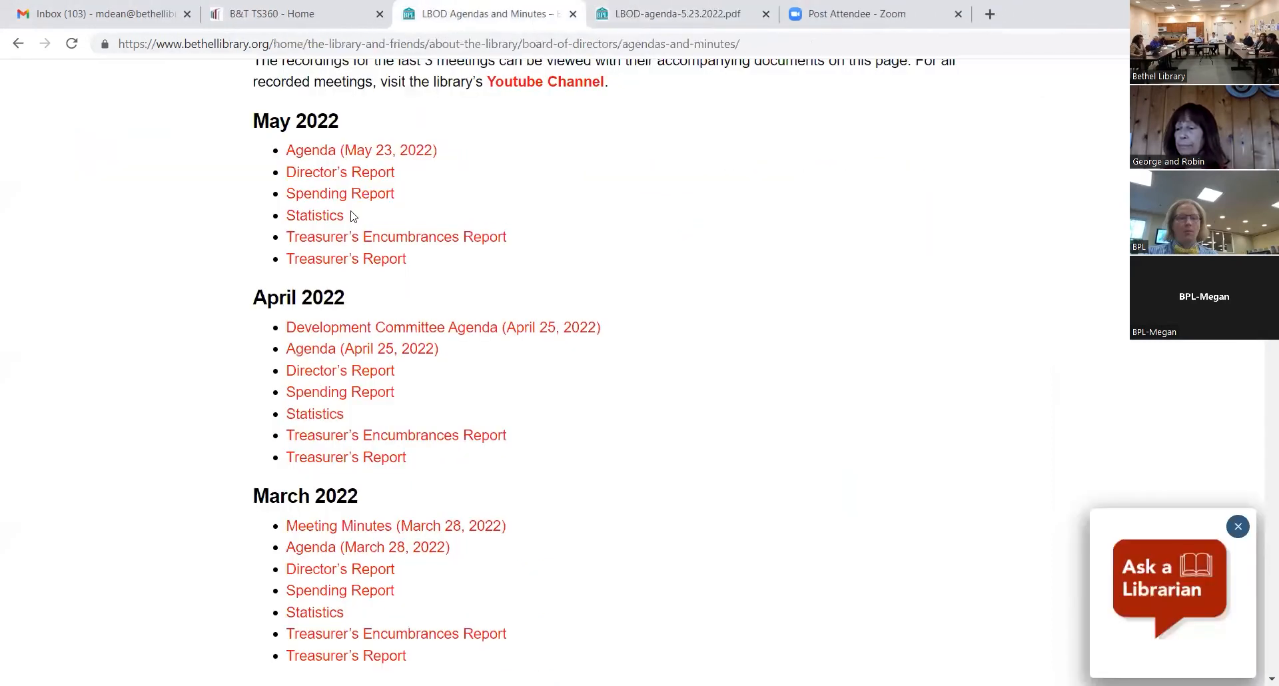
Step: Open the April 2022 Spending Report PDF showing the fiscal comparison budget table
click(341, 392)
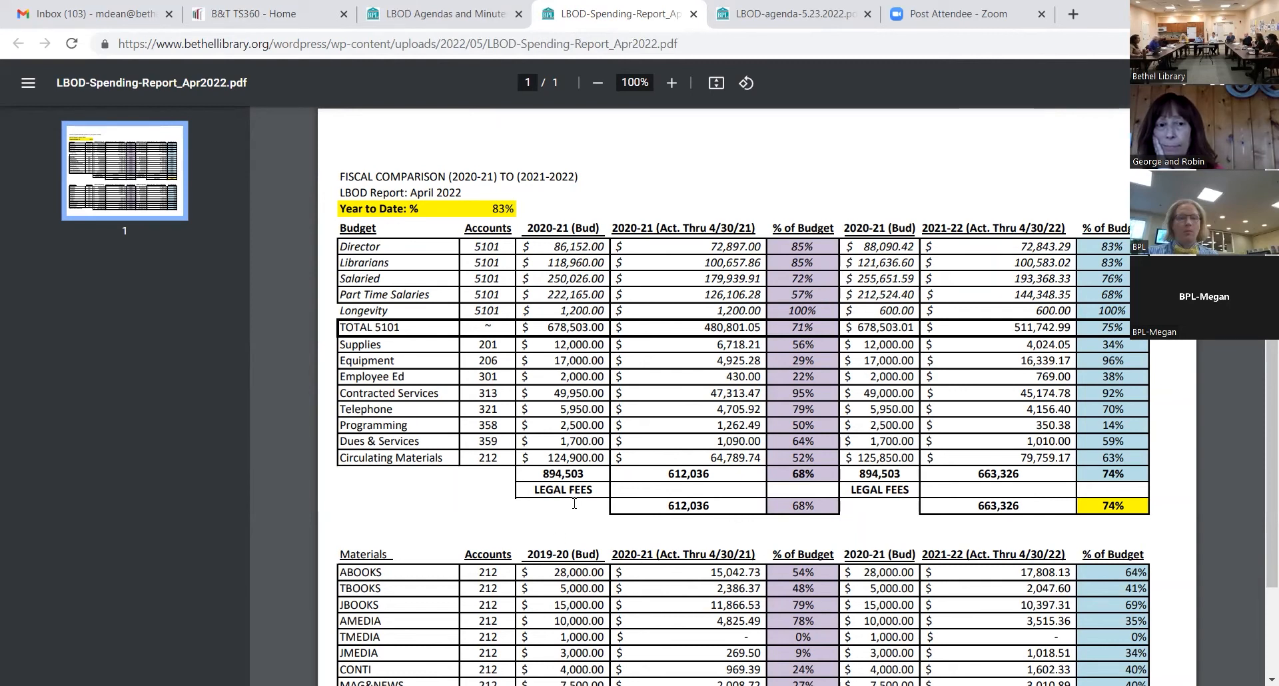
mouse_move(523, 541)
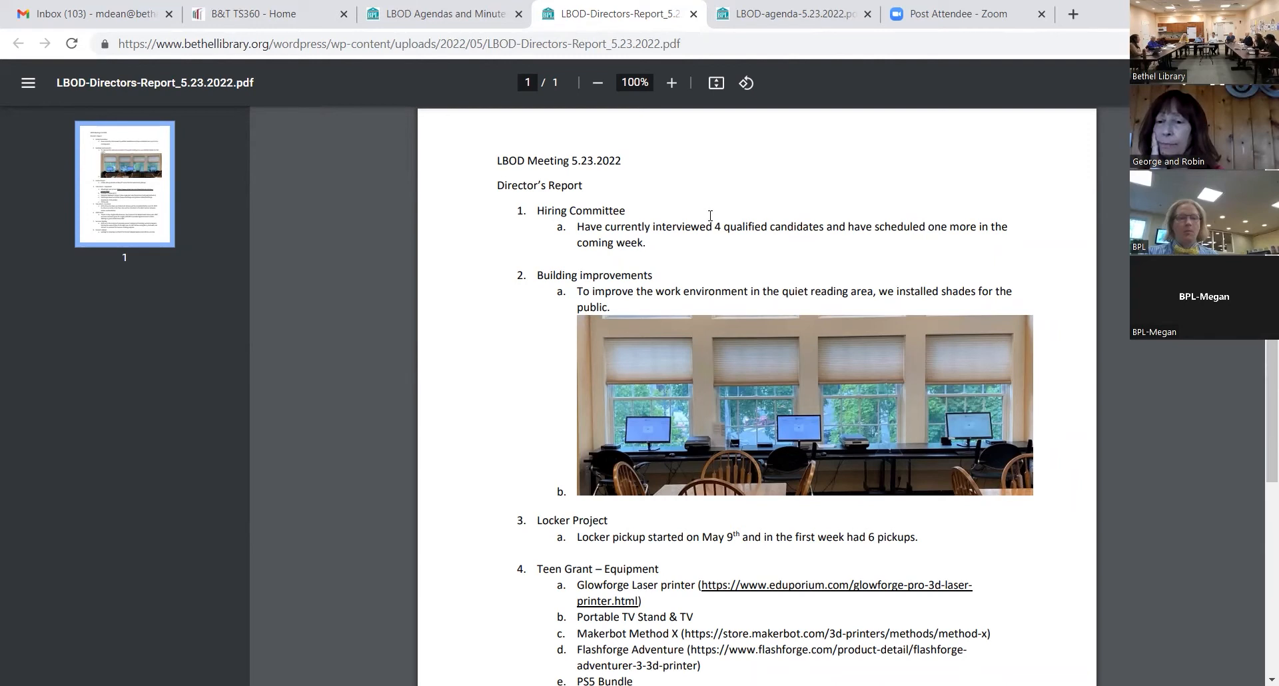
mouse_move(694, 89)
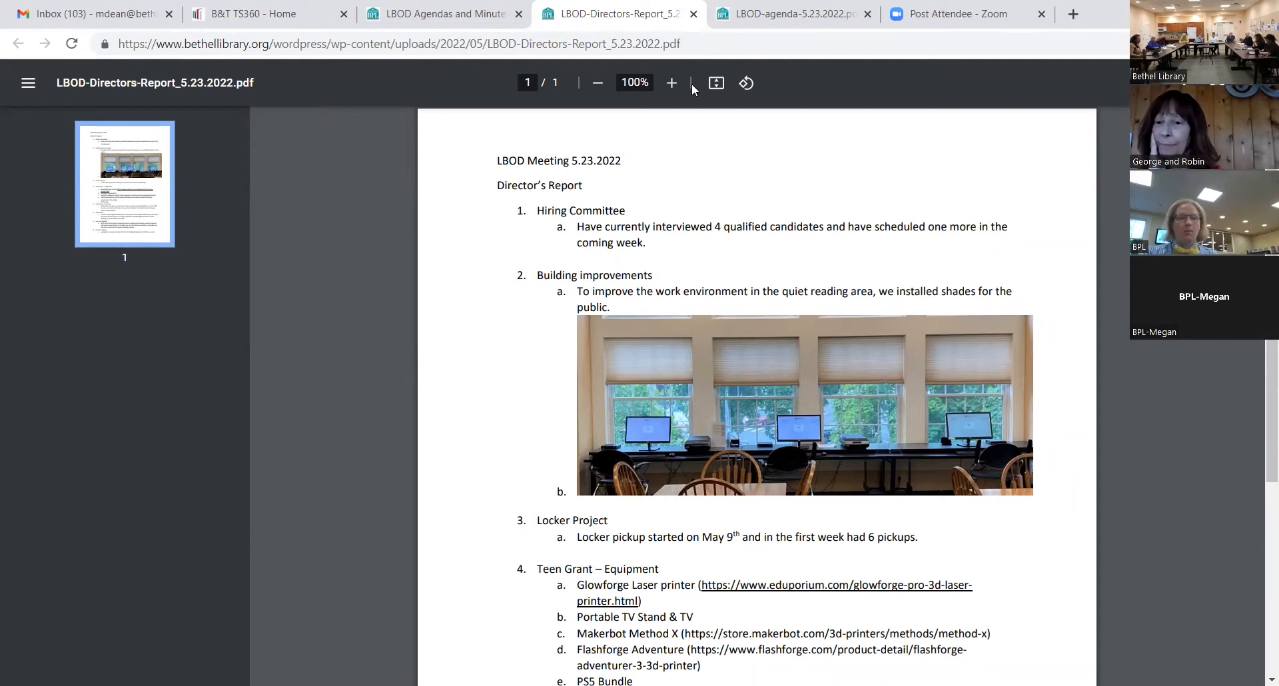
Step: Scroll the Director's Report down to the Teen Grant furniture and AT&T Grant items
scroll(down, 3)
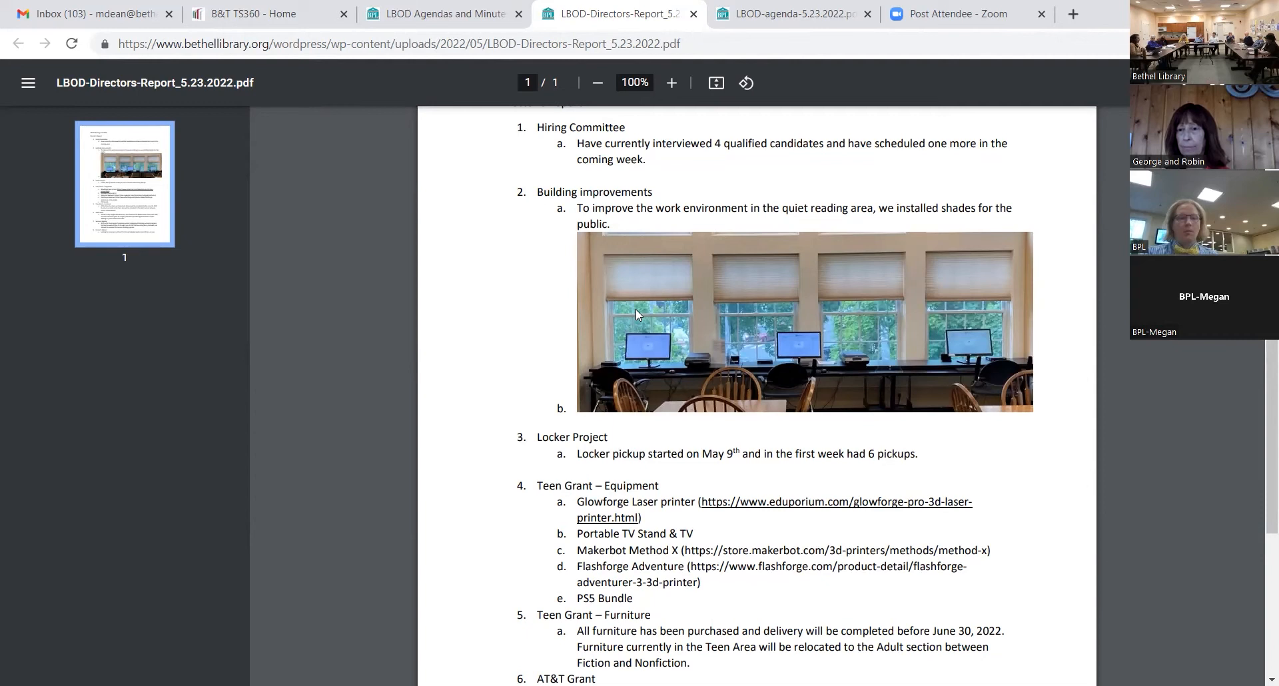
mouse_move(502, 525)
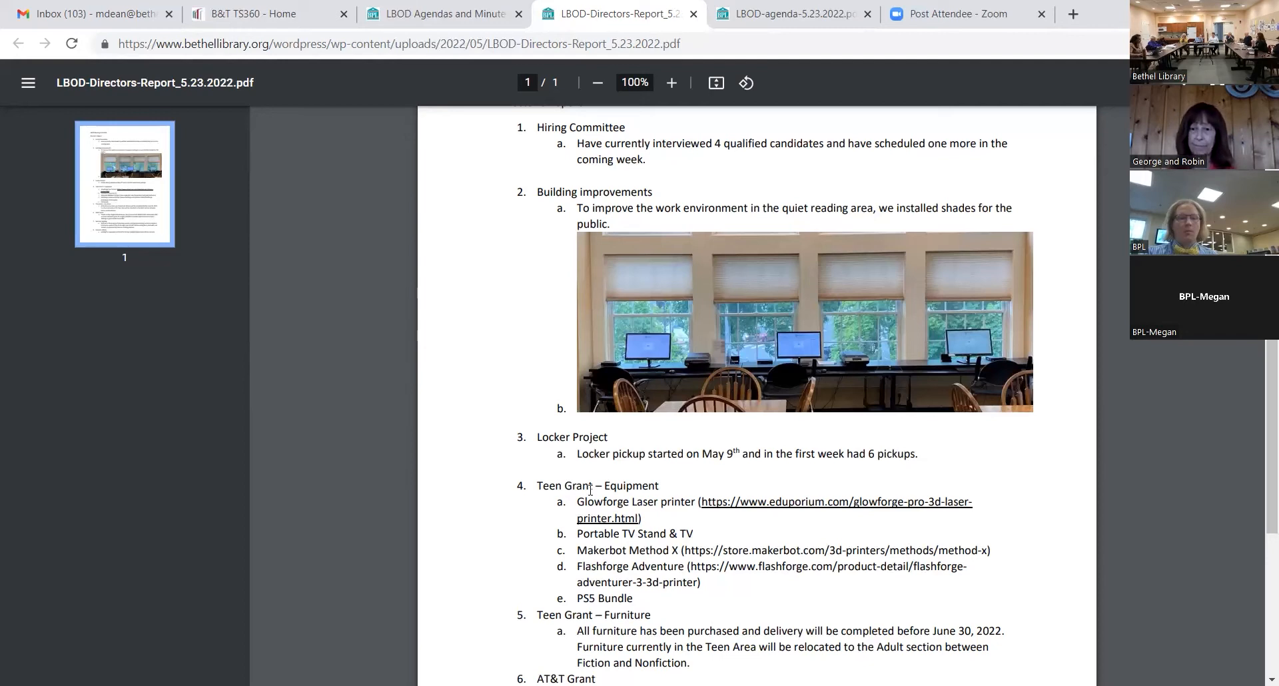
Step: Scroll the May 23, 2022 board agenda PDF down to its full AGENDA list
scroll(down, 3)
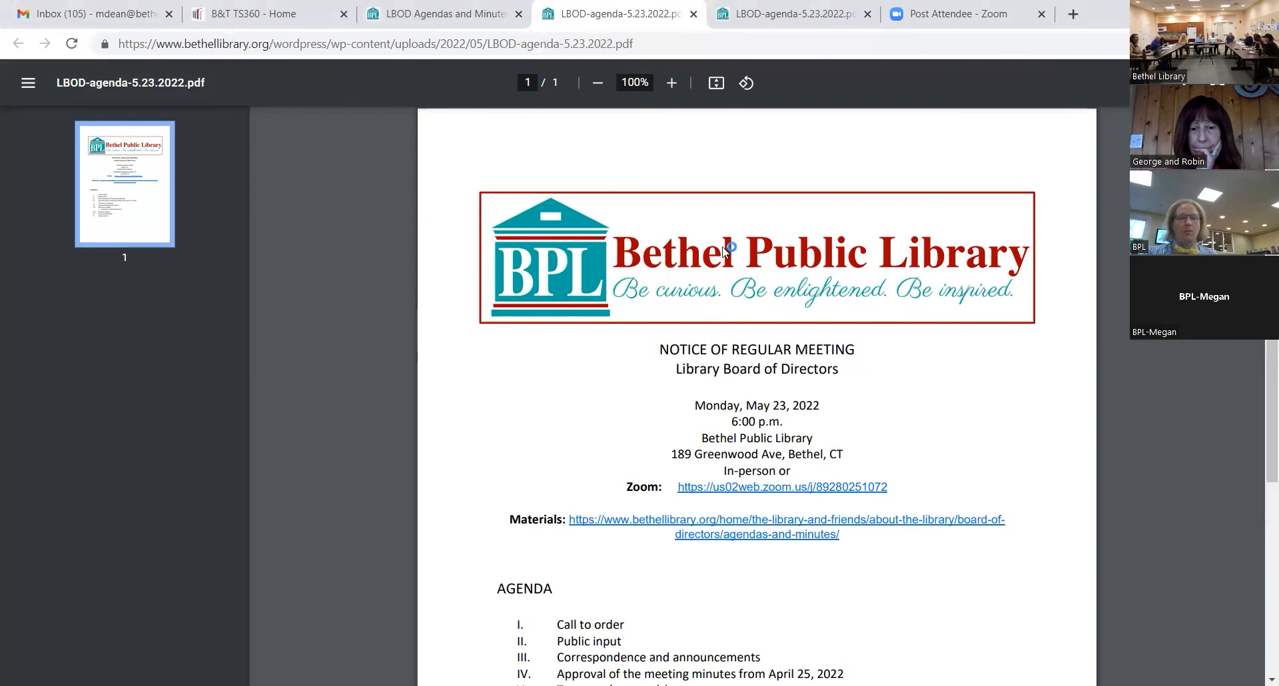
mouse_move(795, 283)
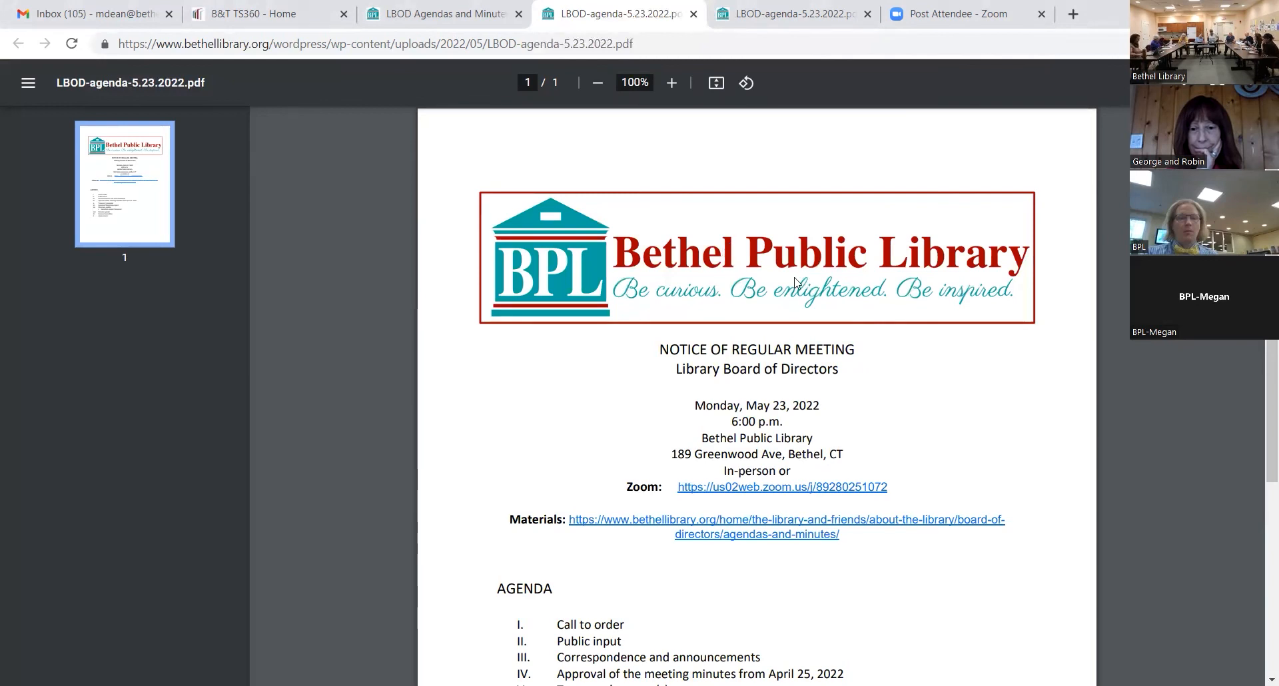
scroll(down, 3)
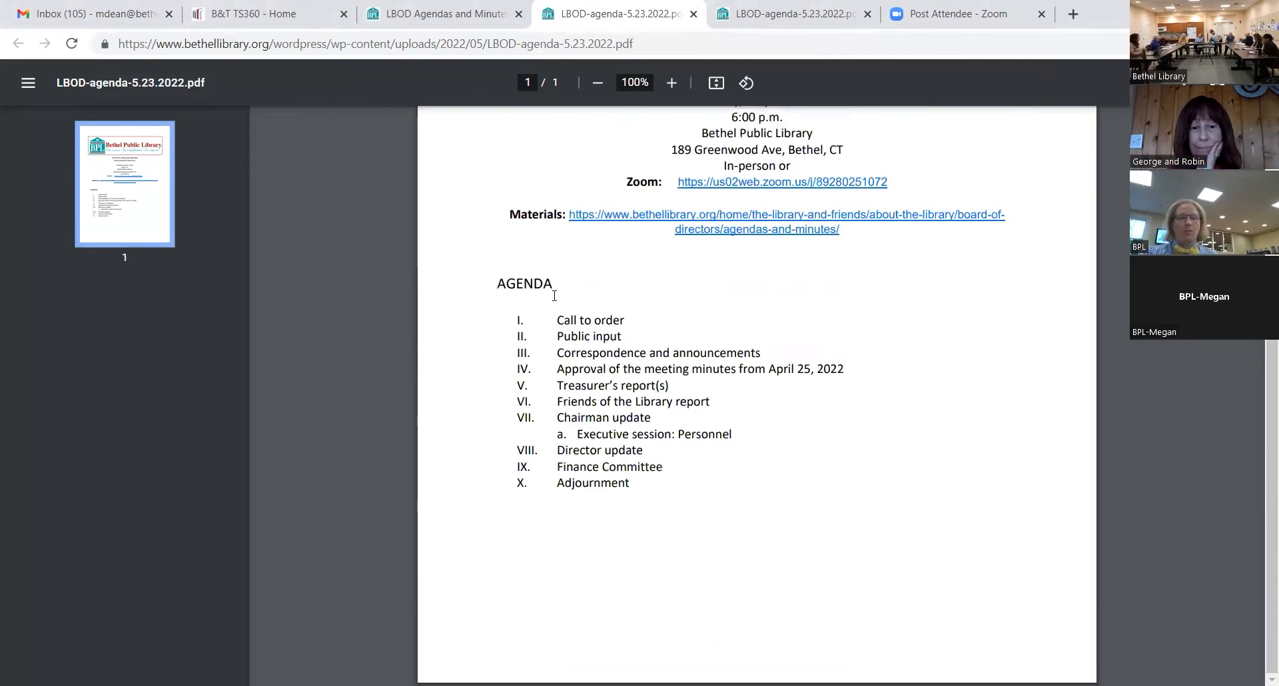